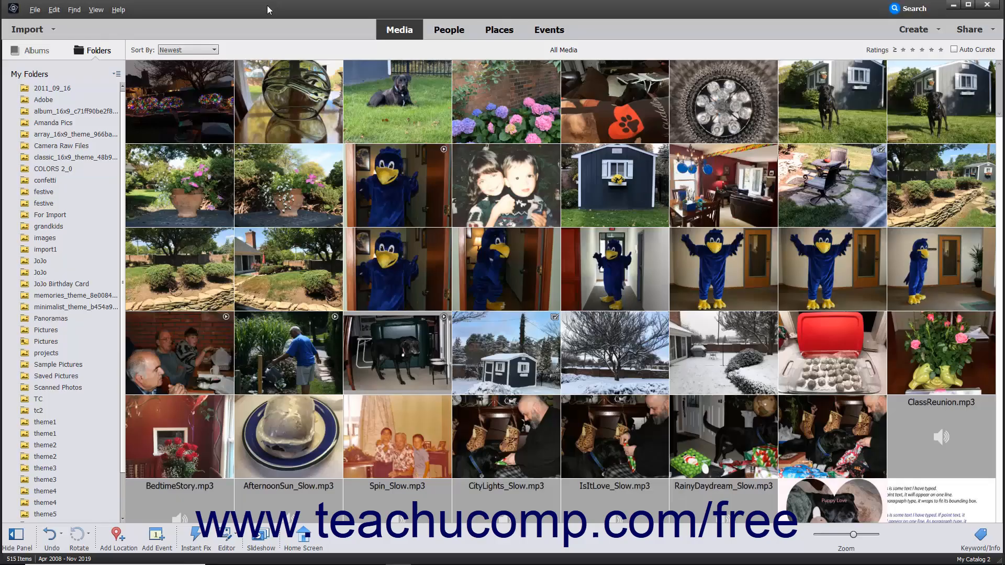
mouse_move(261, 16)
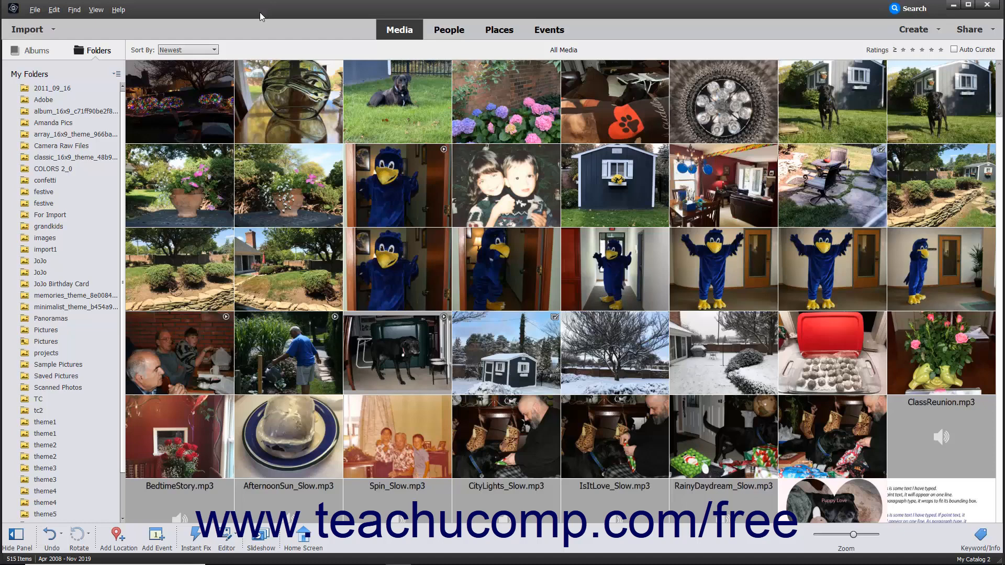
mouse_move(146, 39)
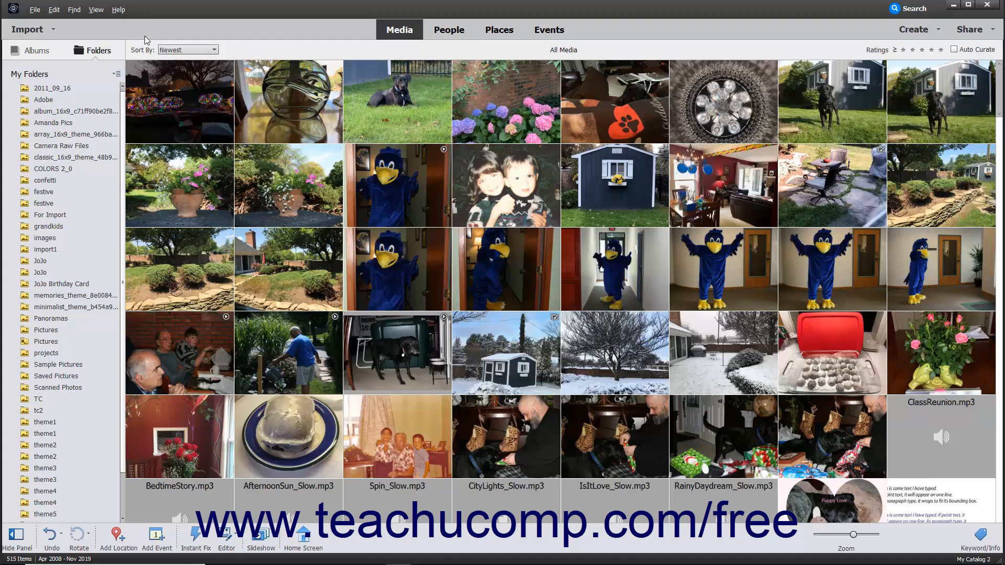
mouse_move(143, 40)
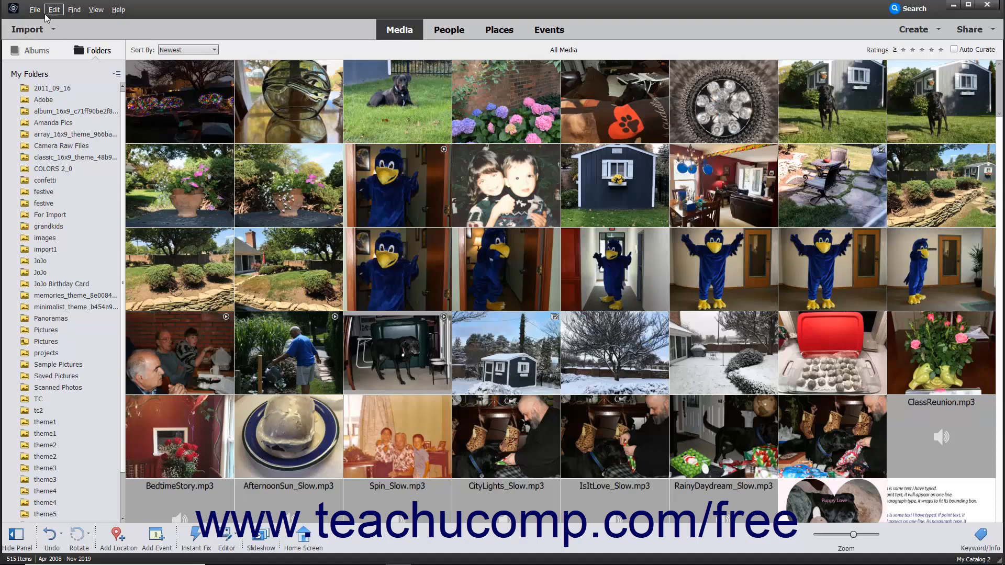
- Start Import From Scanner with Prem C310,10.0.0.188 chosen as the scanner
click(35, 10)
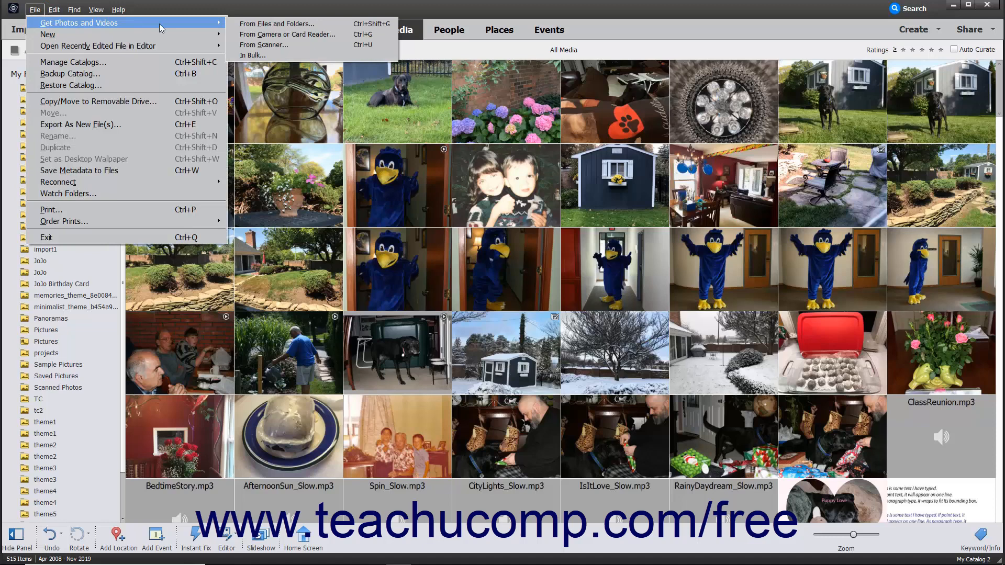
mouse_move(265, 45)
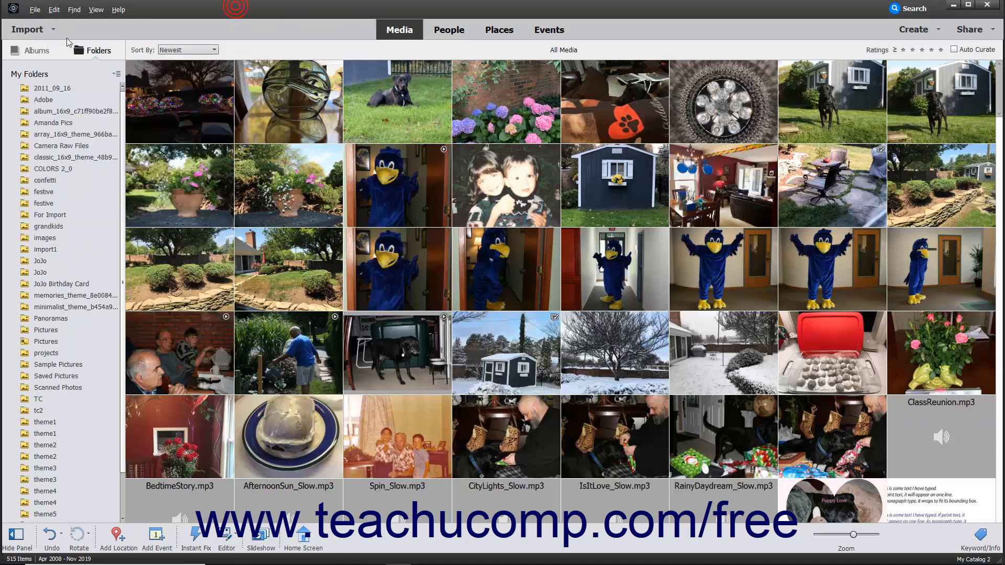
mouse_move(27, 29)
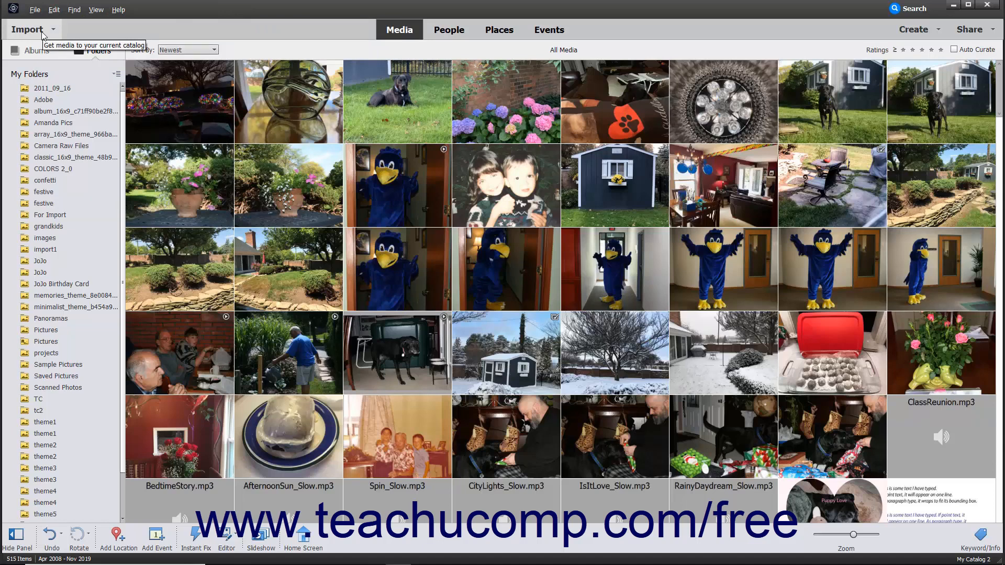
click(30, 29)
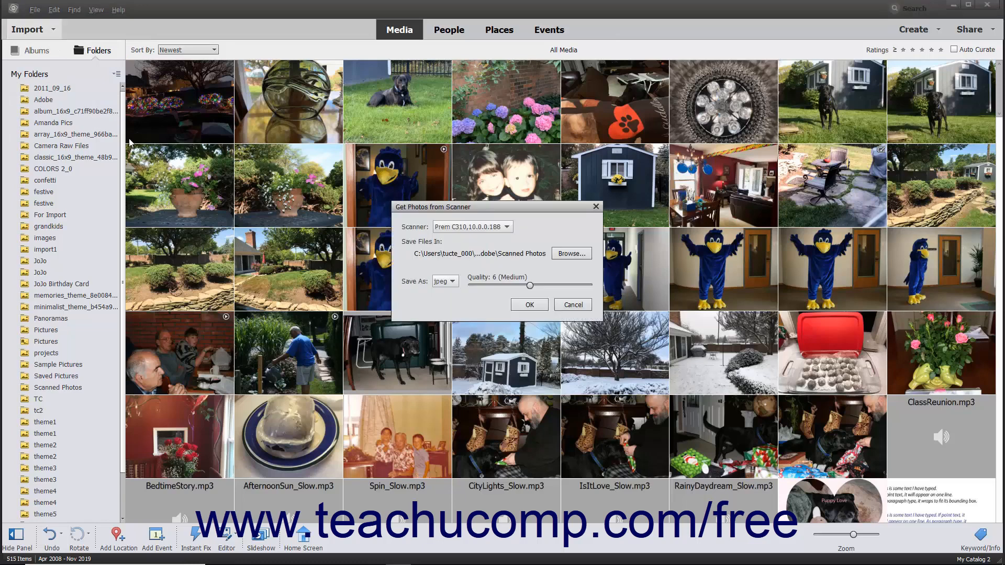
mouse_move(485, 238)
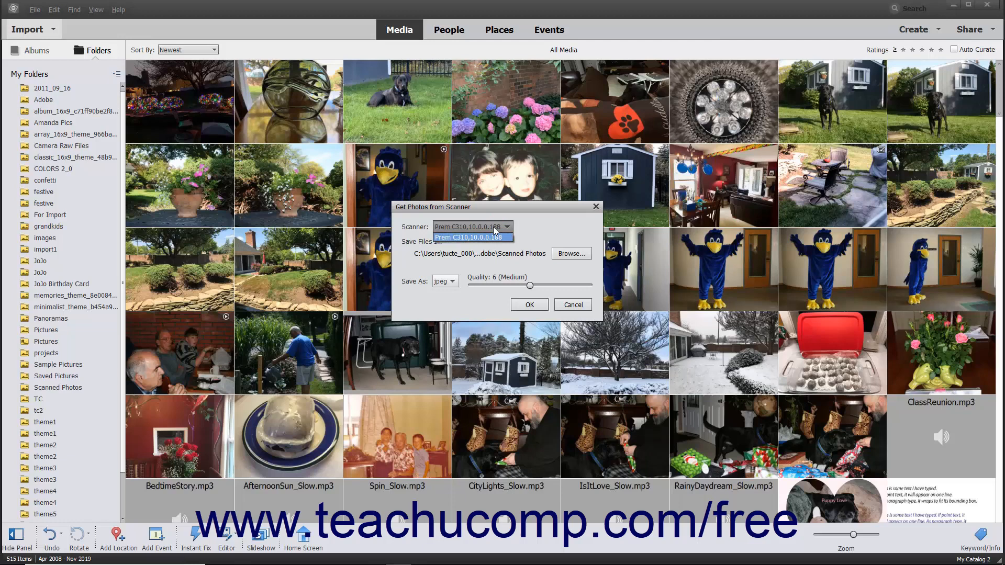
click(472, 237)
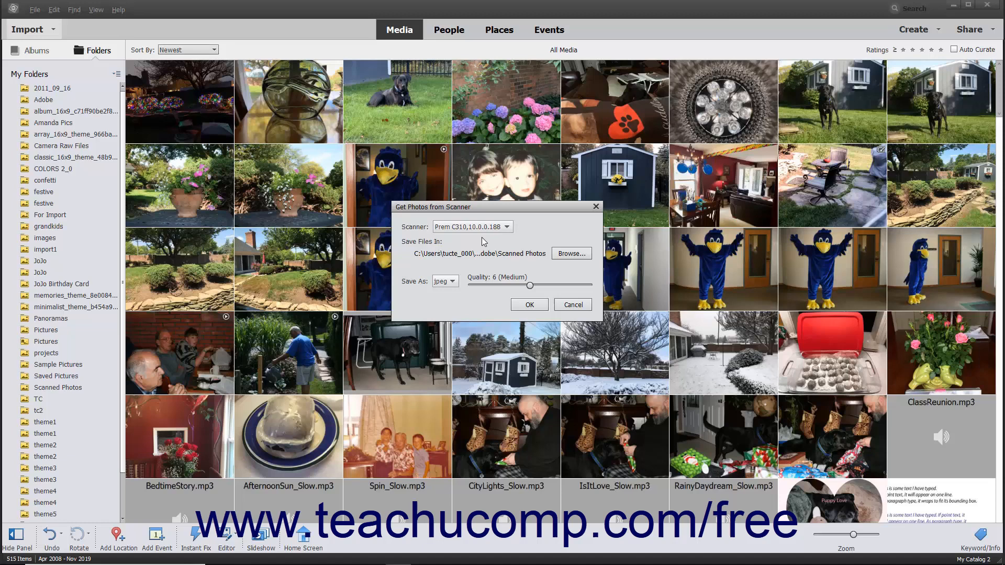
mouse_move(493, 256)
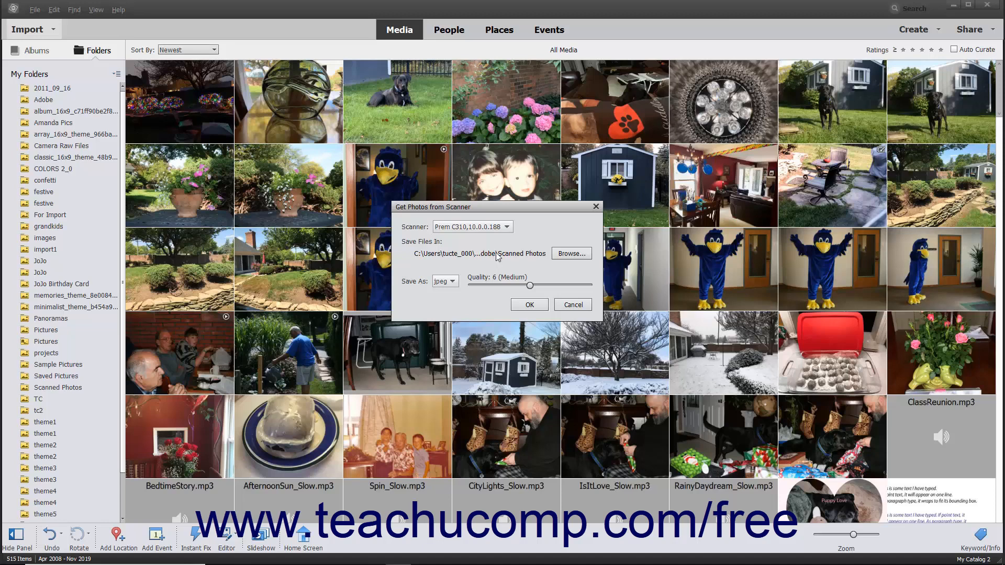
mouse_move(569, 253)
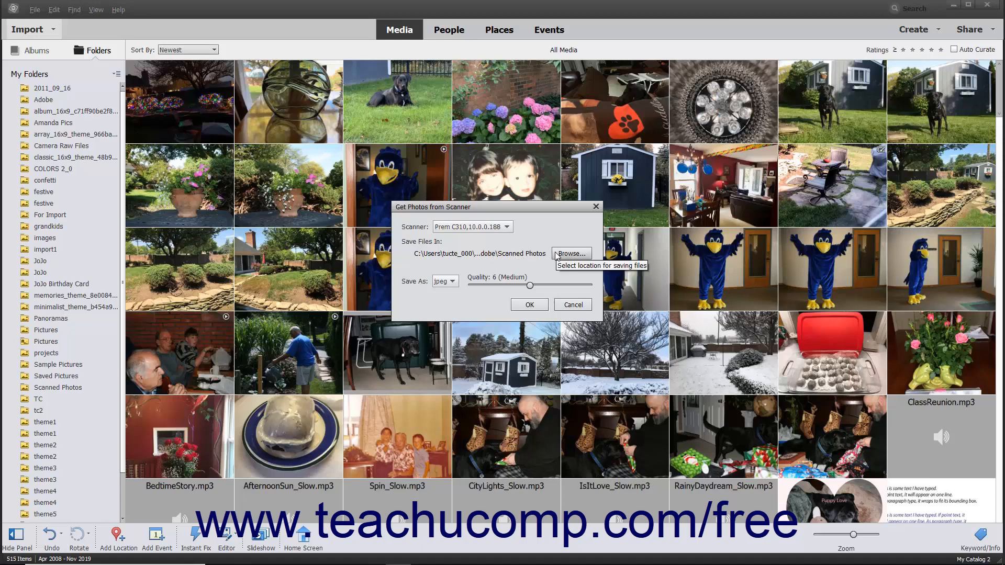
- Browse and keep the Scanned Photos folder as the save location
click(569, 253)
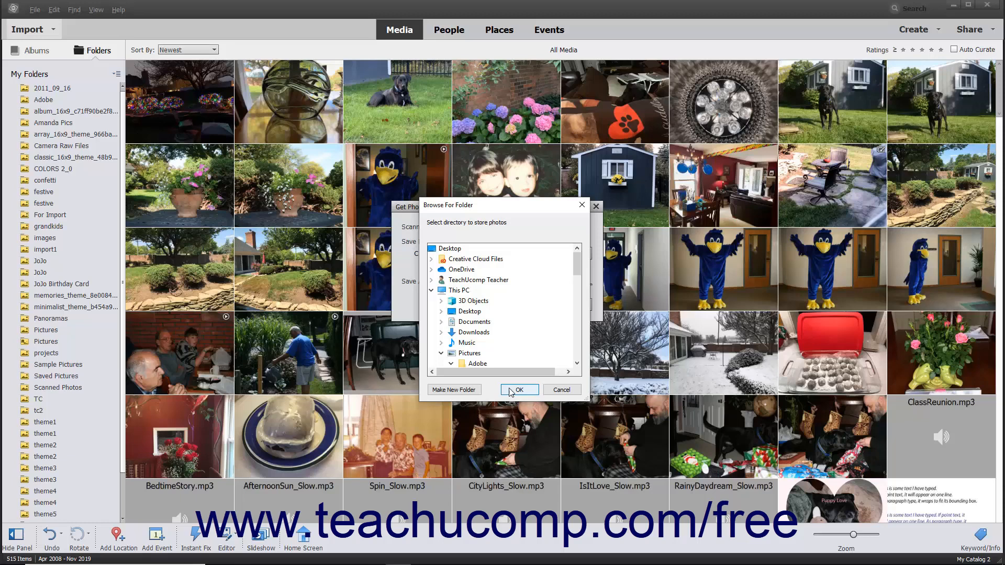
click(519, 390)
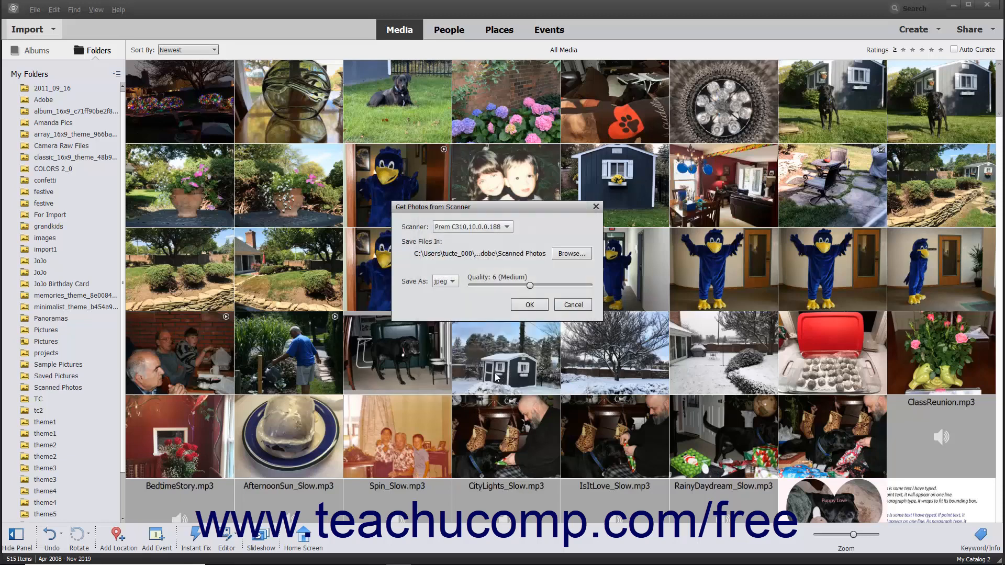
mouse_move(445, 281)
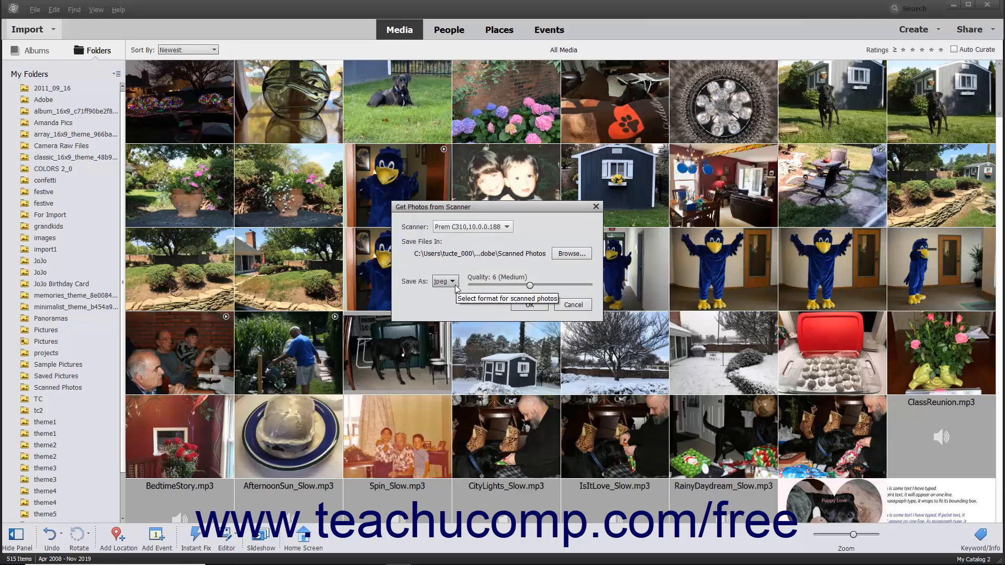
- Keep jpeg as the save format and raise Quality to 12 (Maximum)
click(453, 280)
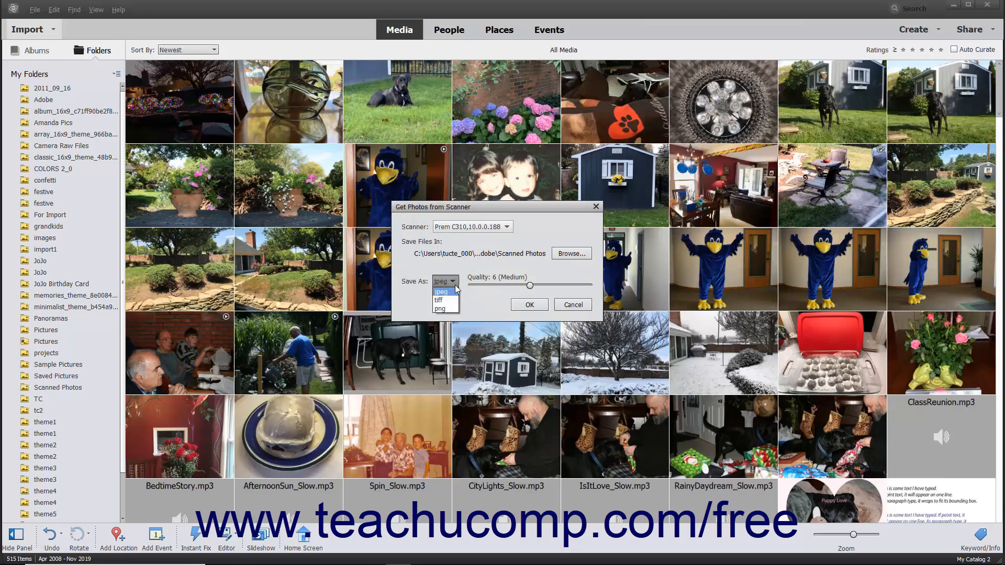
click(445, 281)
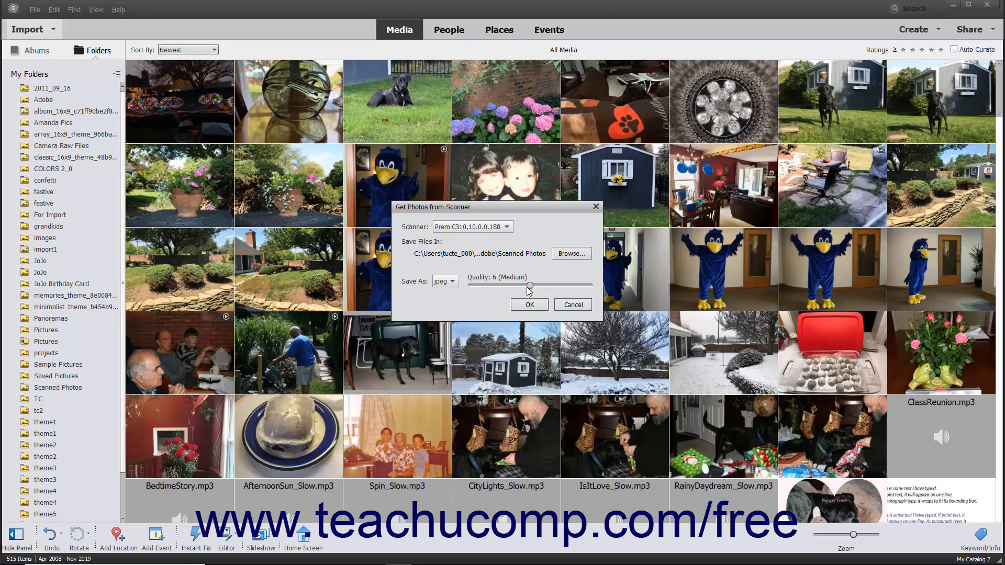
drag(523, 286, 569, 285)
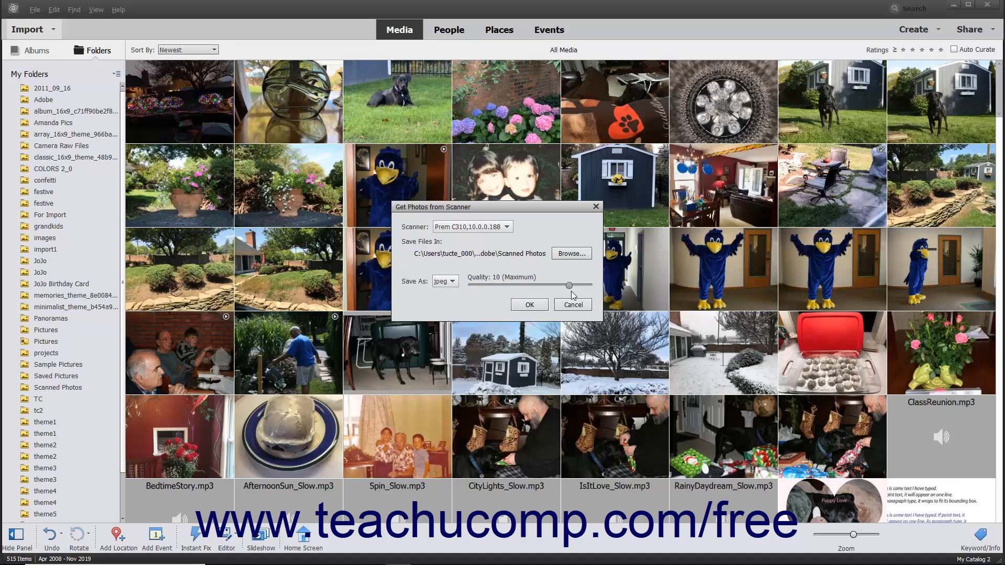
drag(571, 286, 588, 286)
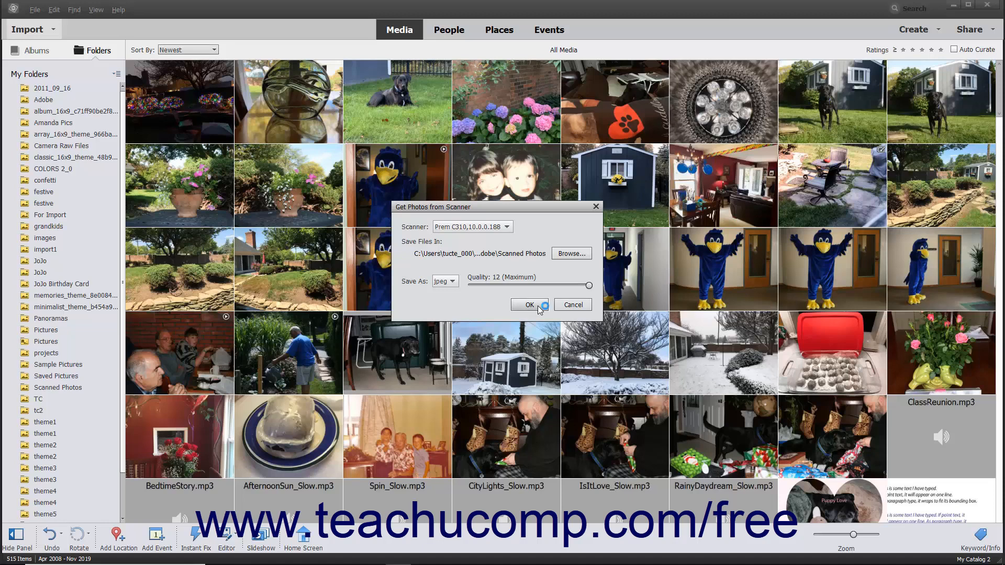
- Accept the scanner settings, then dismiss the Scan using Prem C310 window
click(526, 305)
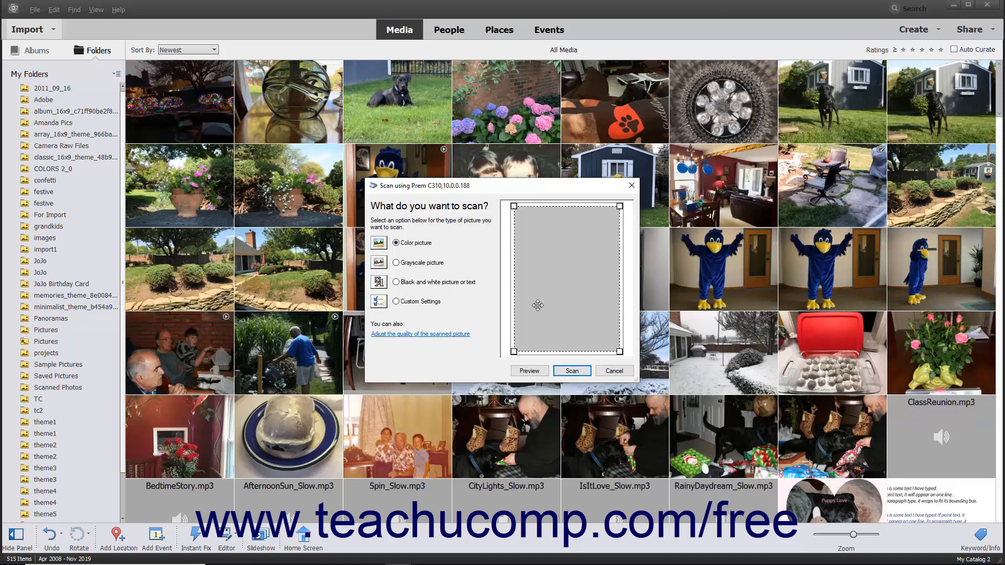
mouse_move(550, 309)
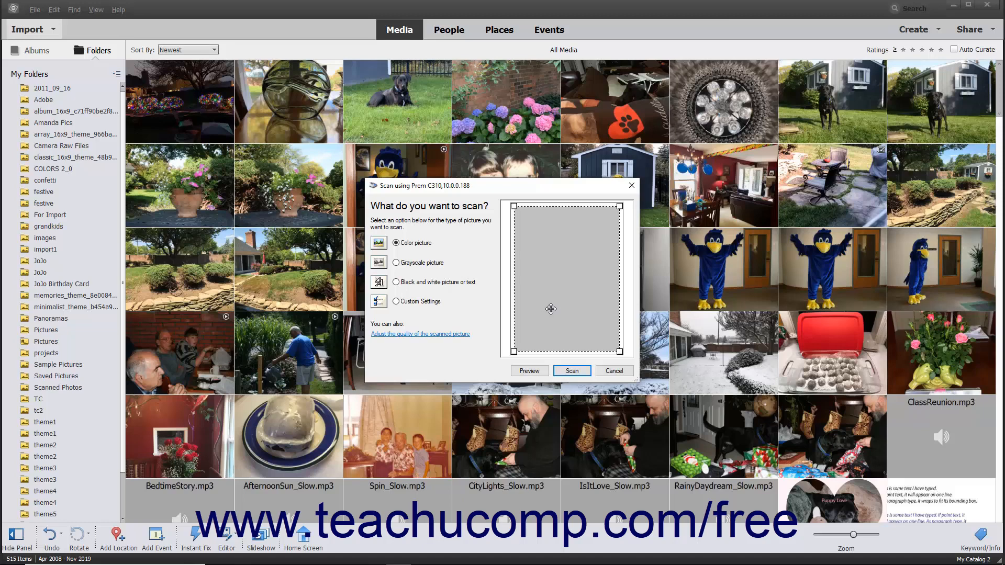
click(613, 371)
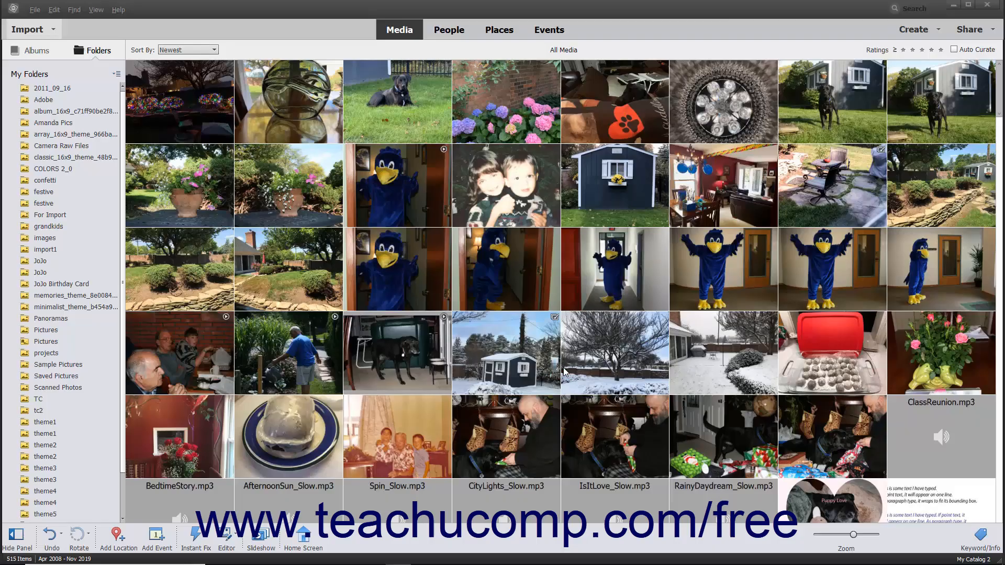